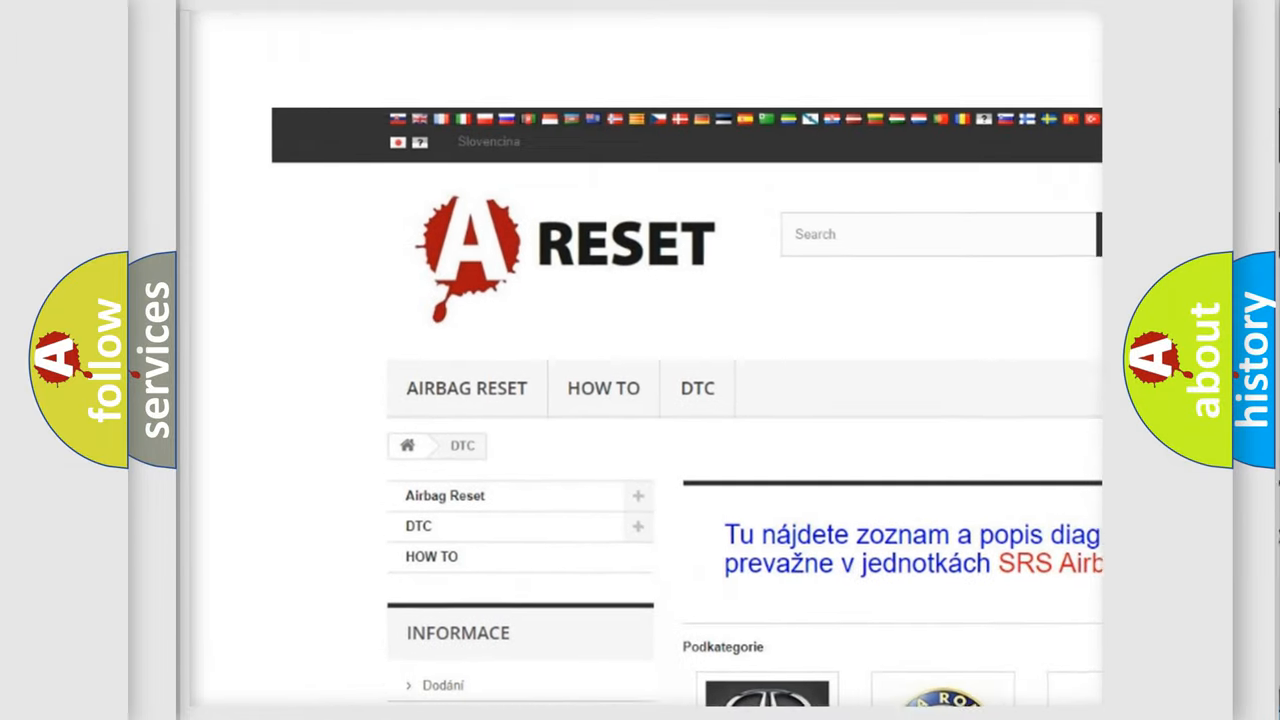
Open the TOYOTA DTC tile and scroll through its airbag codes like B0001:11 and B1213.
scroll("down", 3)
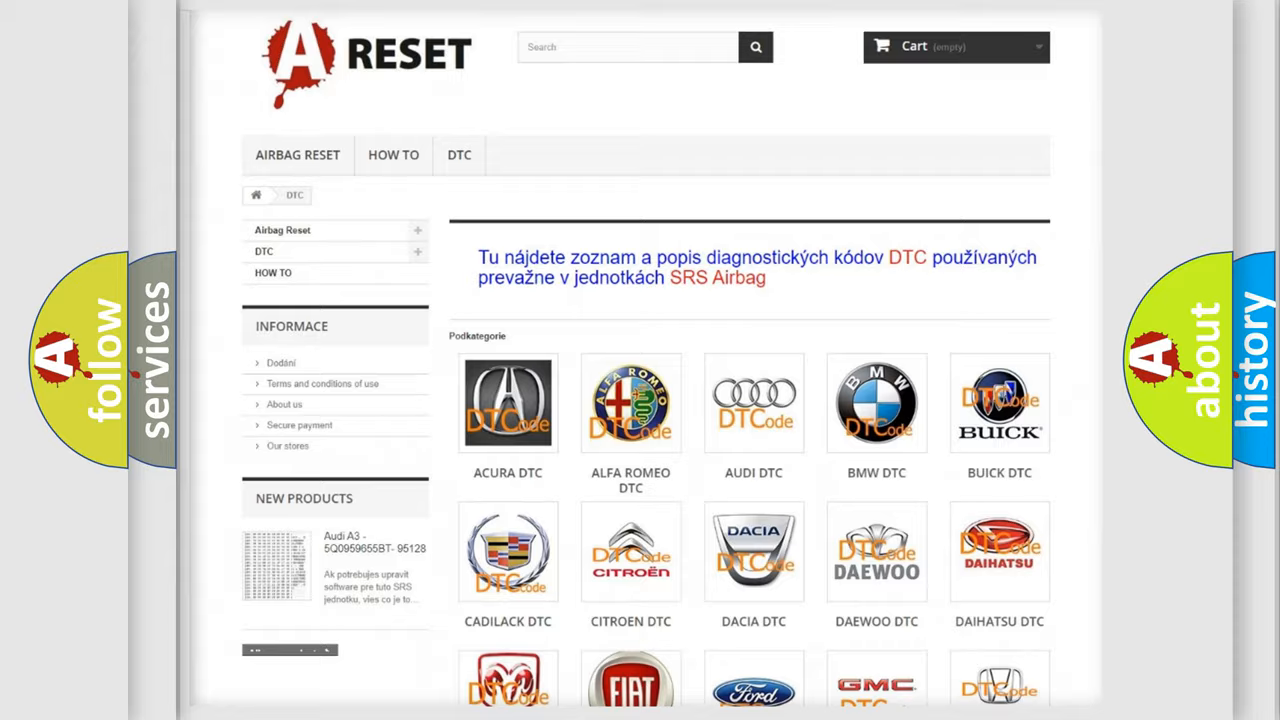
scroll("down", 3)
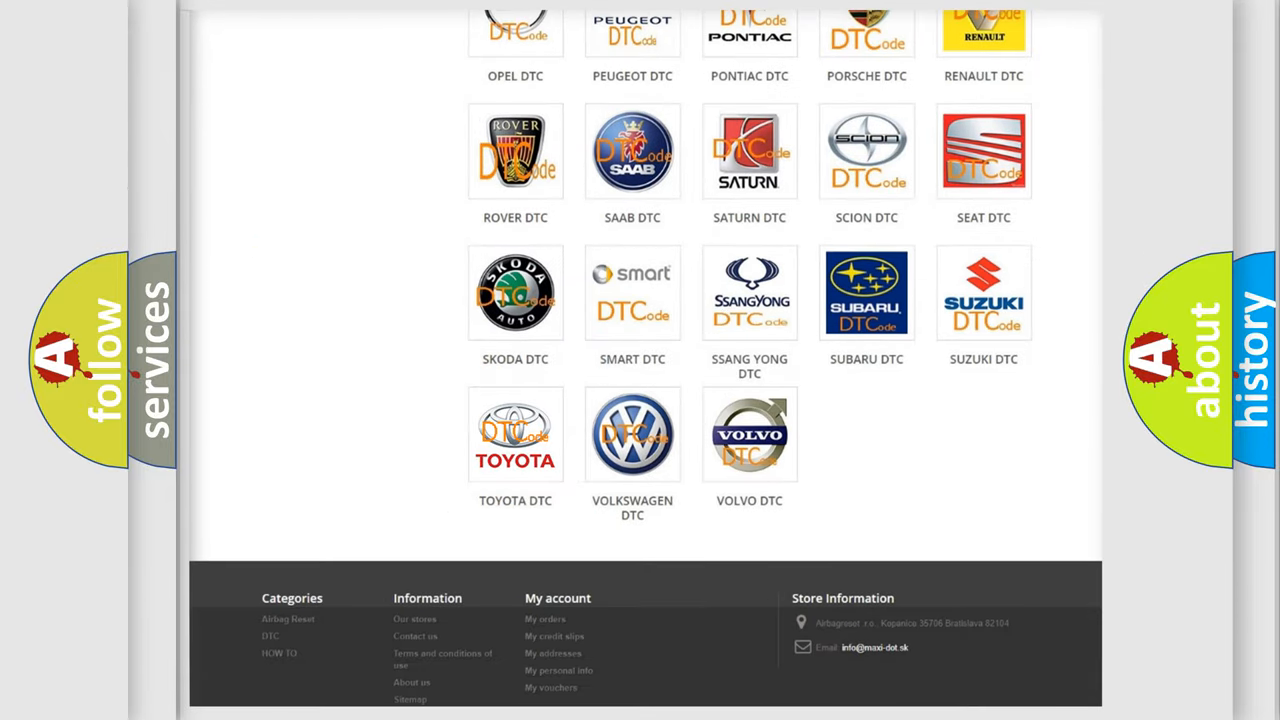
left_click(515, 433)
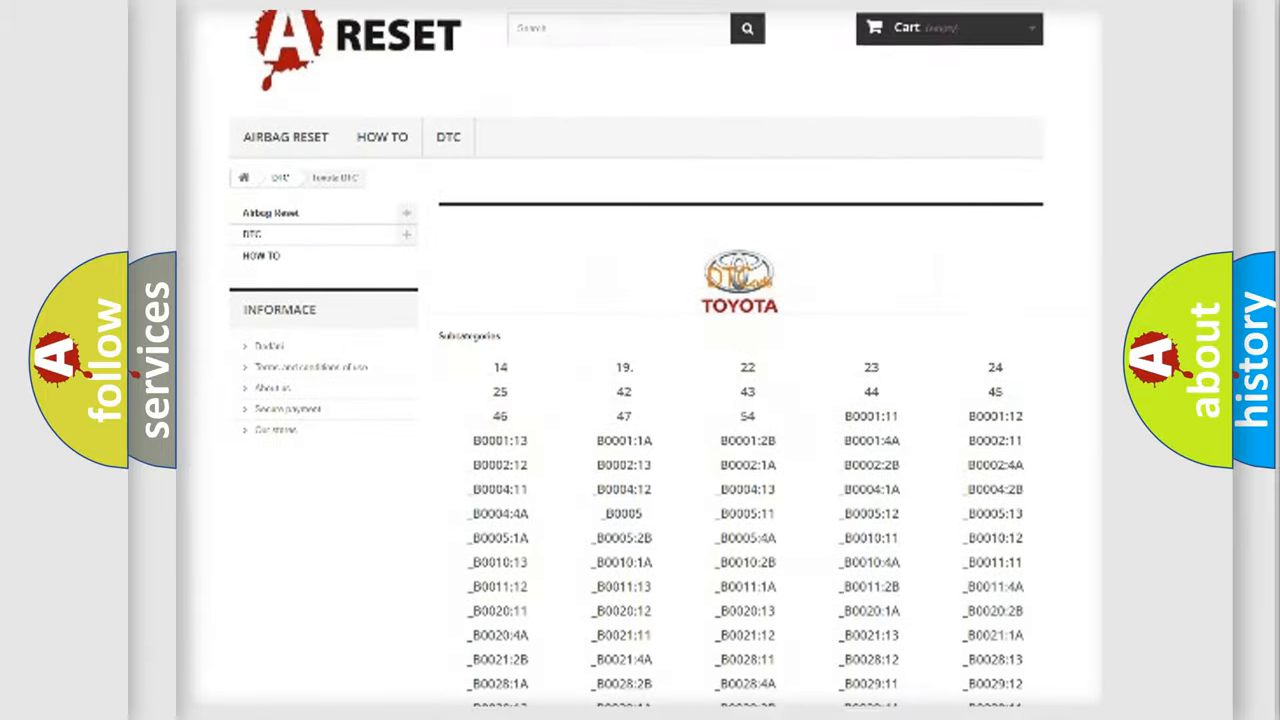
scroll("down", 3)
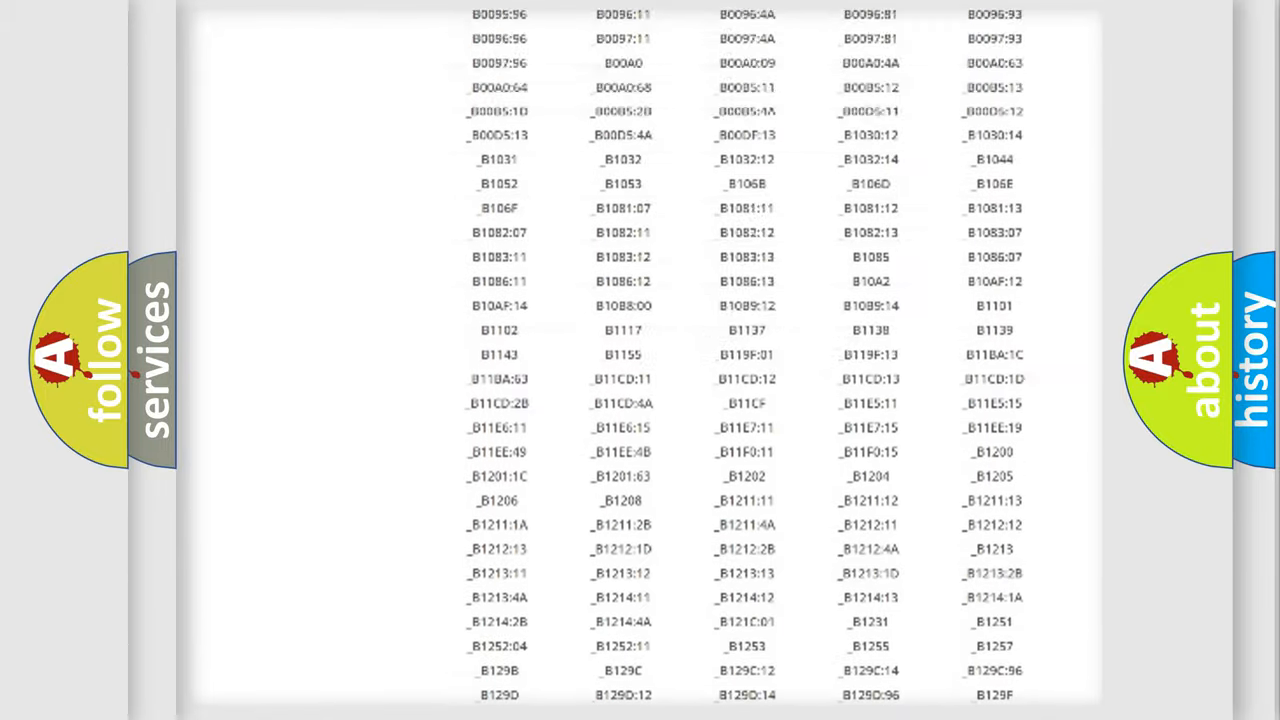
scroll("up", 3)
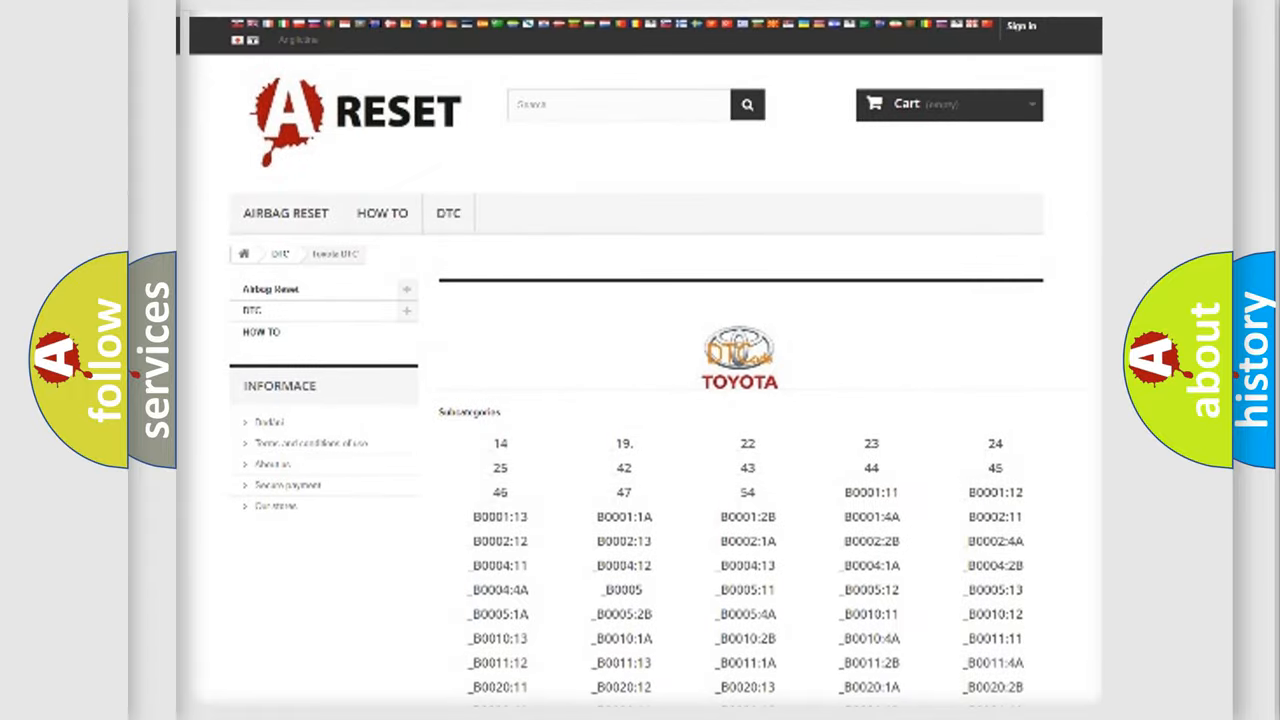